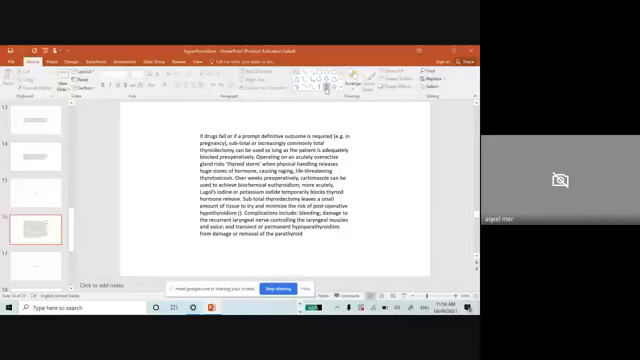
- Switch to the later slide holding the short passage on iodine use before thyroid surgery
left_click(36, 212)
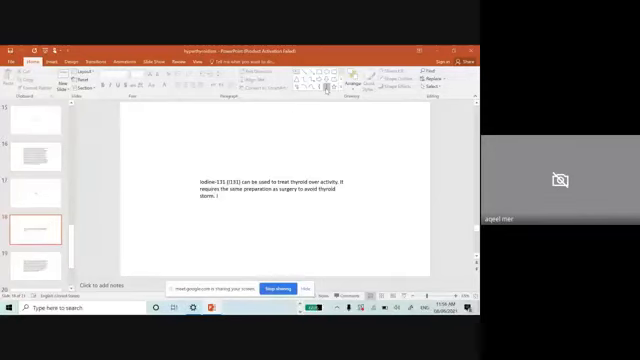